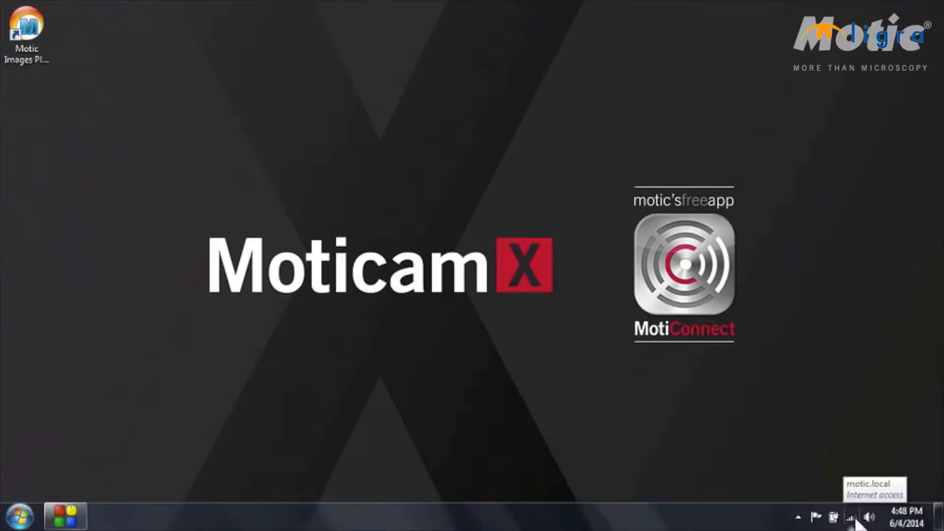
Show the available wireless networks list from the system tray icon.
click(849, 517)
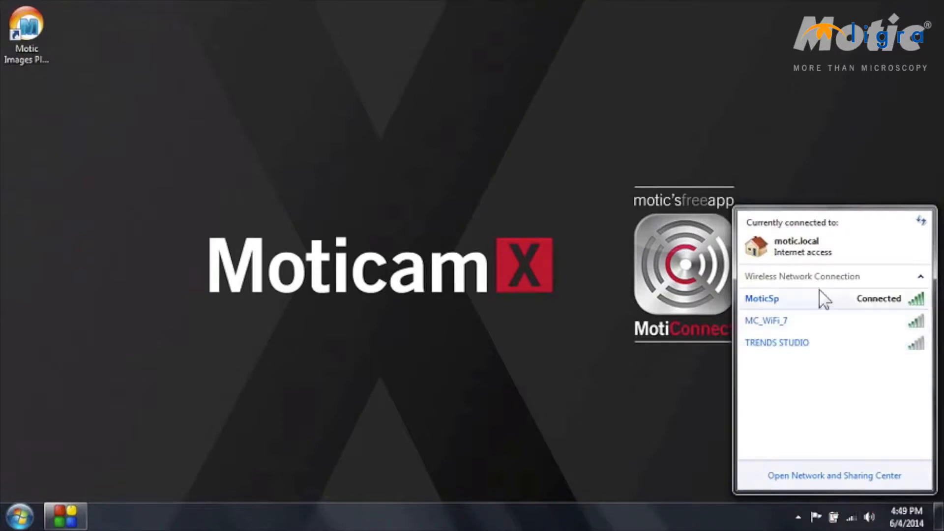
mouse_move(789, 346)
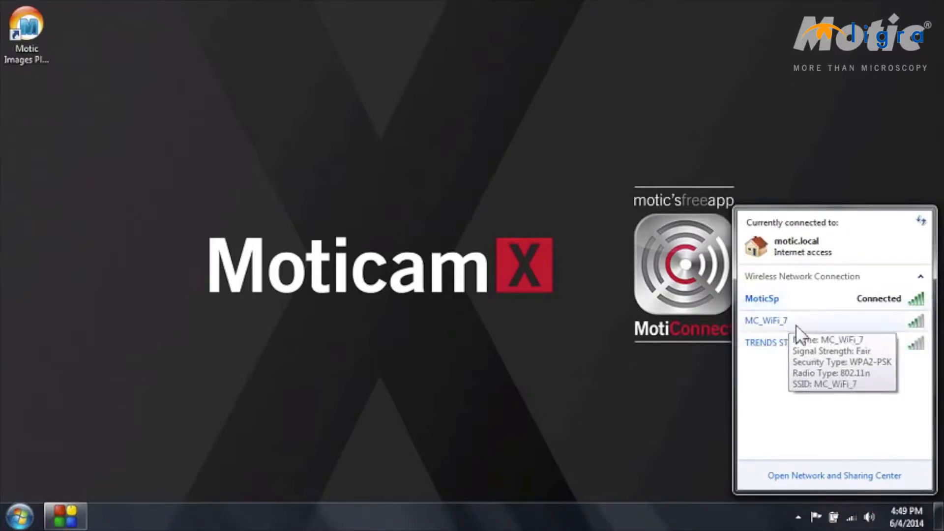
mouse_move(760, 334)
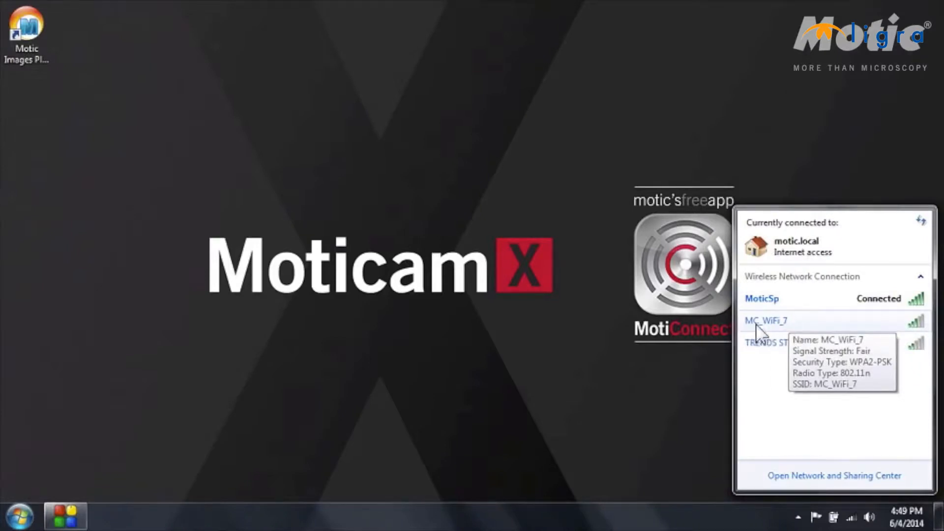
mouse_move(785, 337)
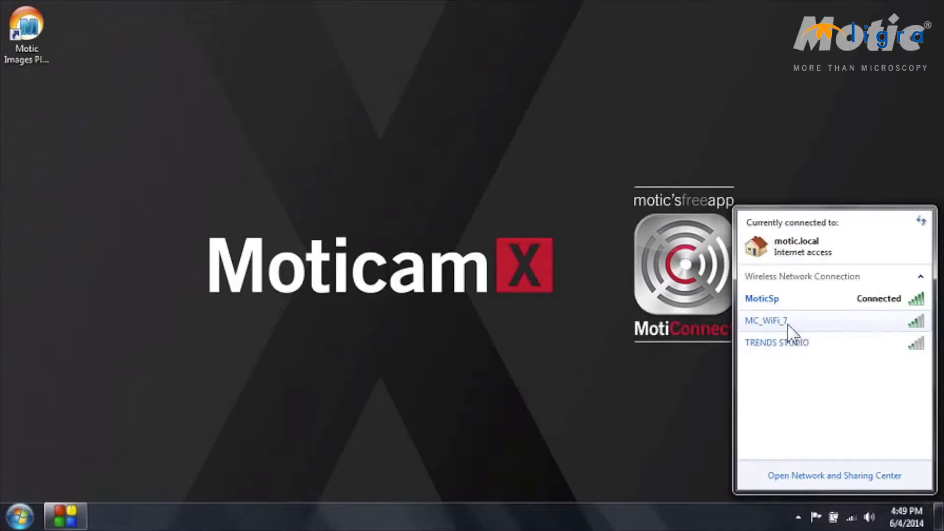
mouse_move(779, 335)
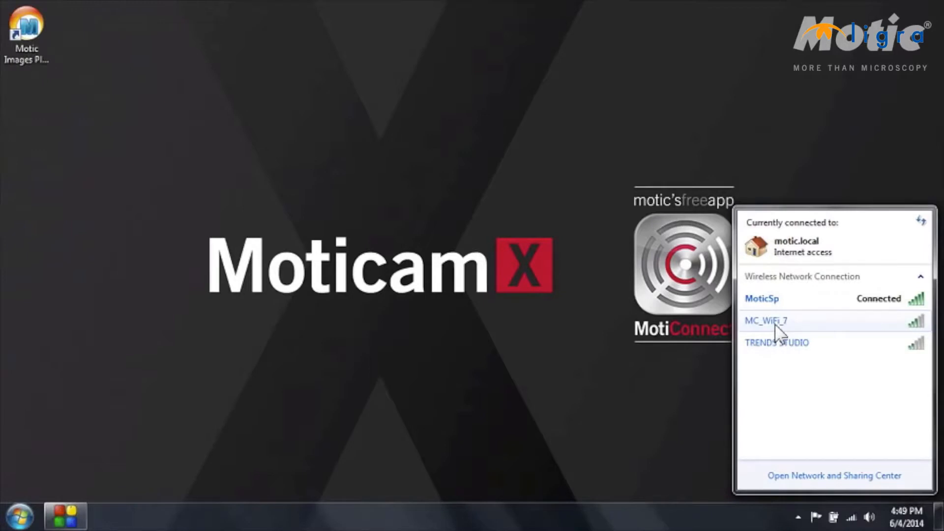
mouse_move(782, 337)
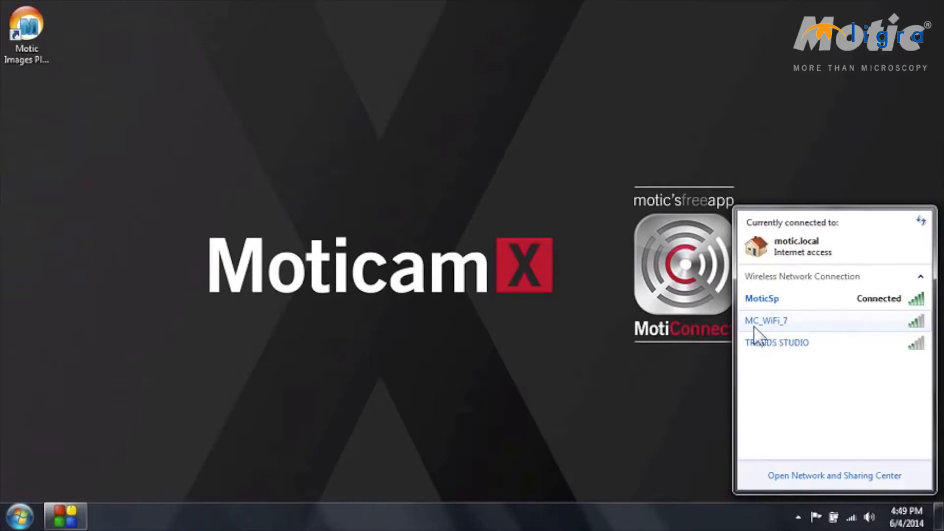
mouse_move(791, 330)
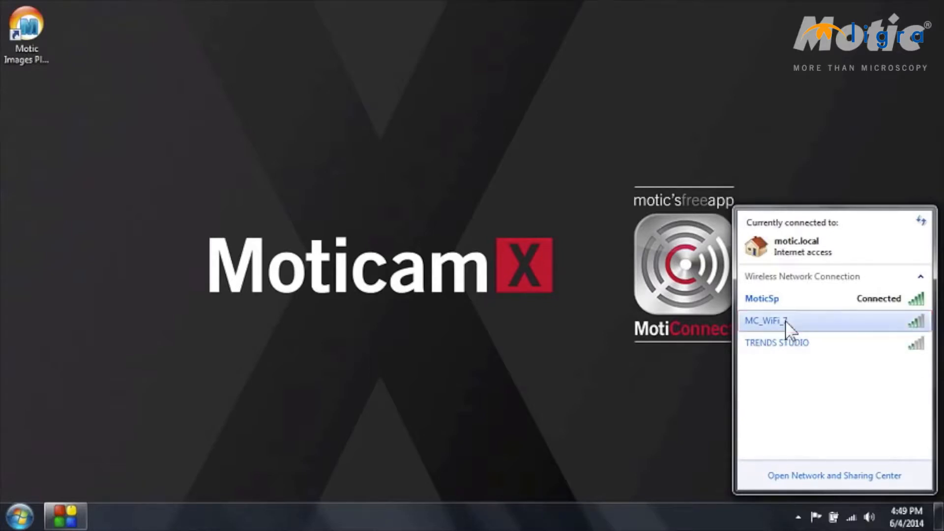
Start connecting to MC_WiFi_7, then cancel at the security key prompt.
click(766, 320)
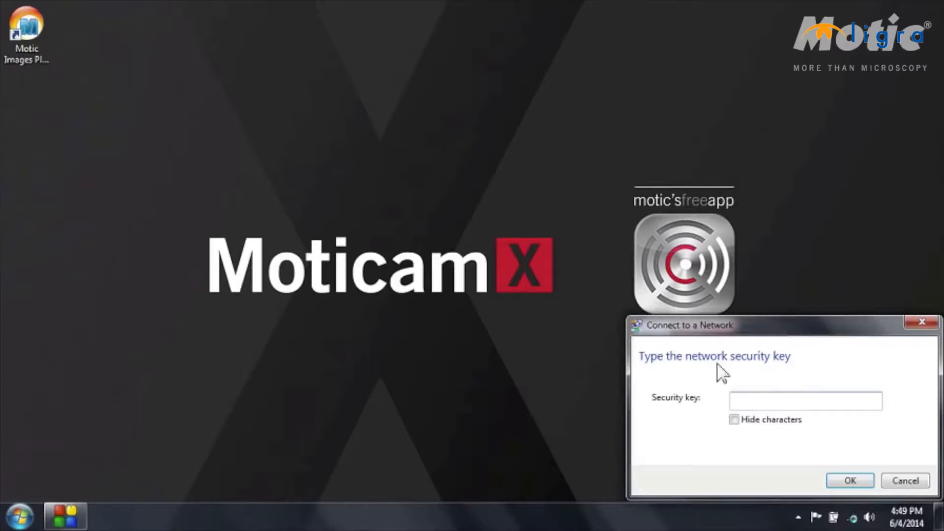
click(805, 400)
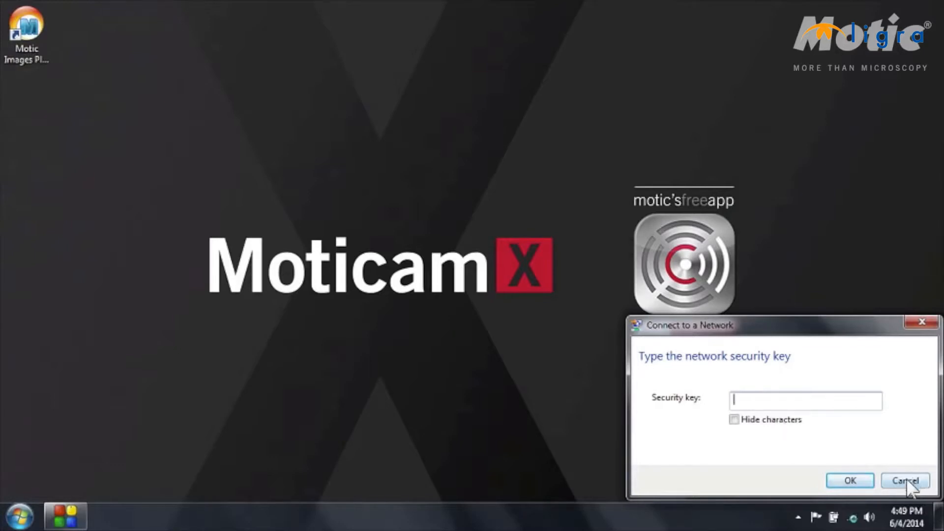
click(904, 480)
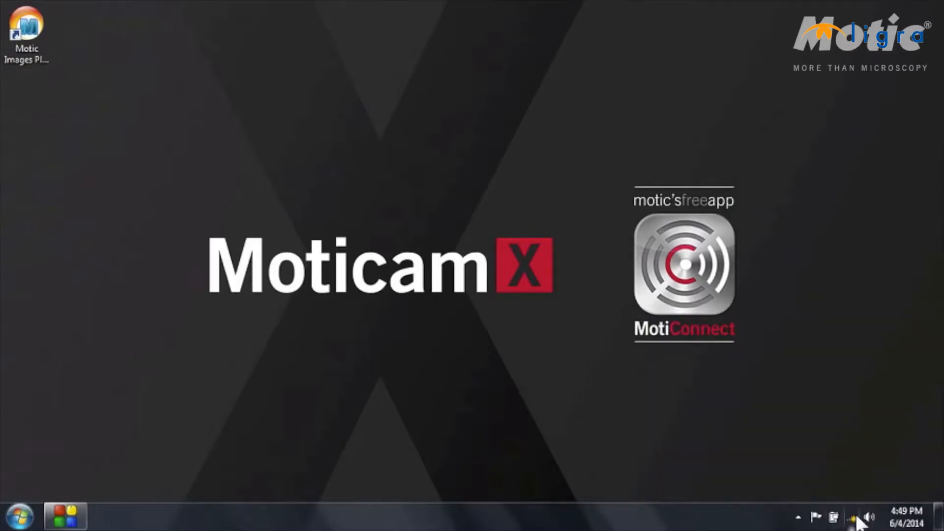
mouse_move(765, 462)
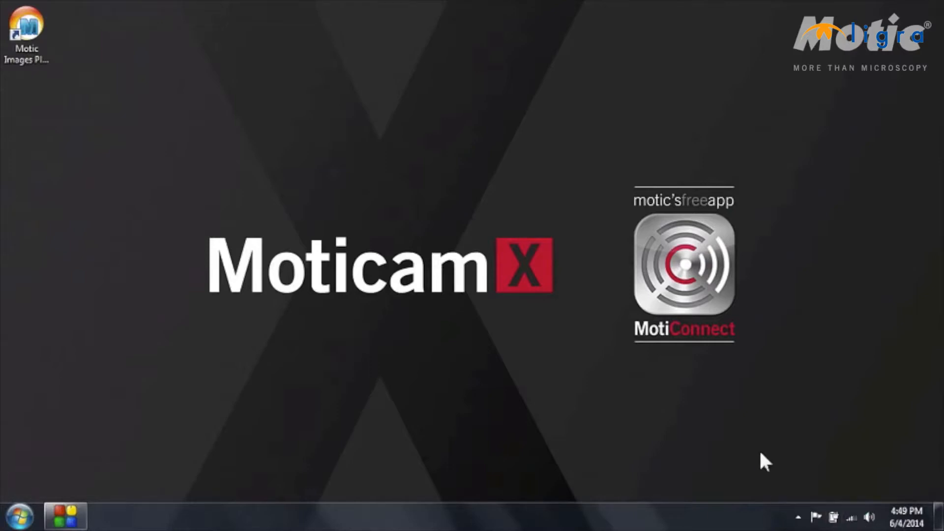
mouse_move(19, 516)
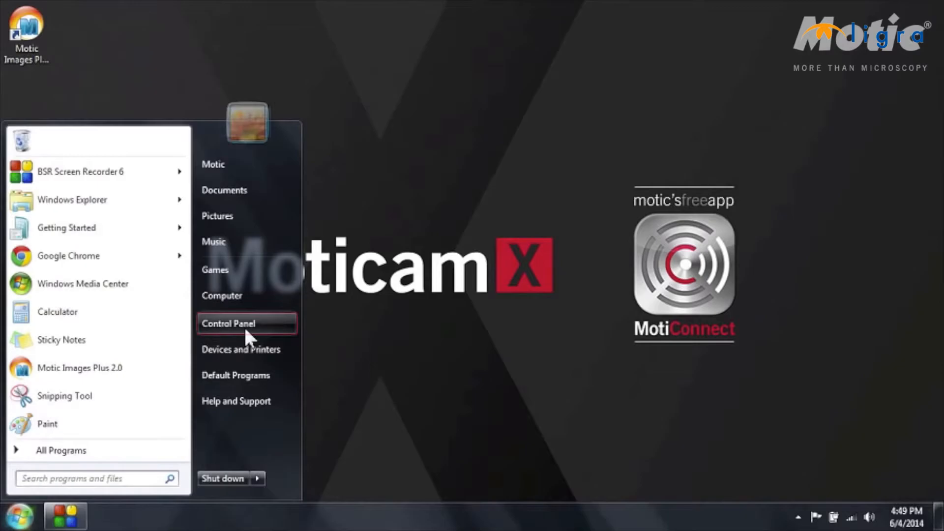
From Control Panel's Network and Sharing Center, choose Connect and start joining MC_WiFi_7.
click(228, 323)
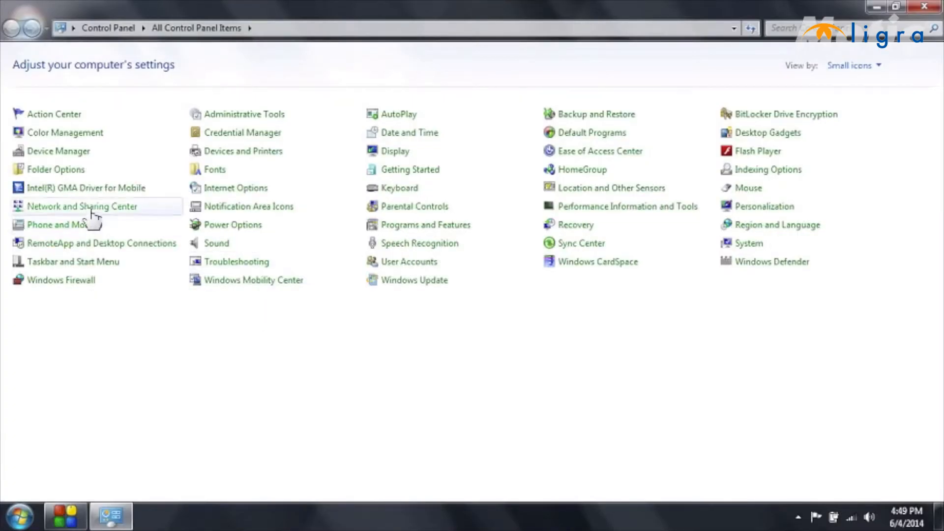
mouse_move(148, 219)
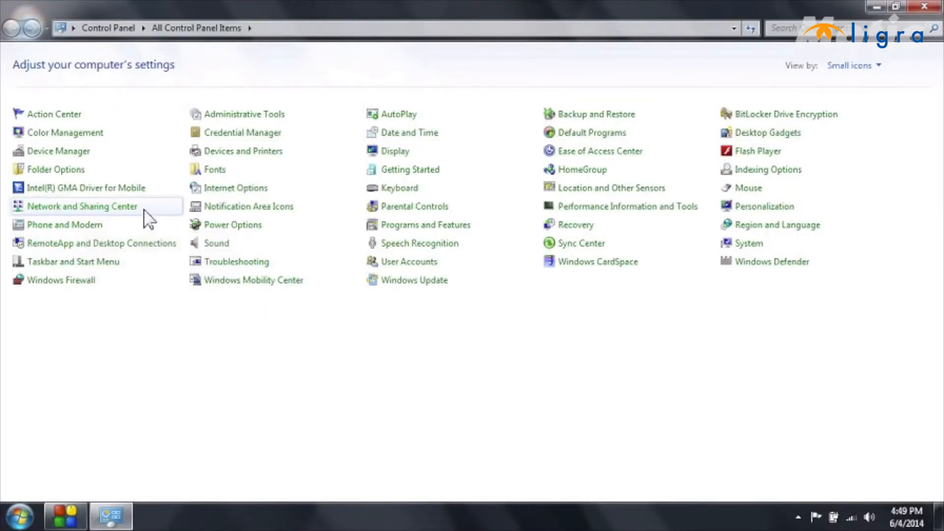
click(82, 206)
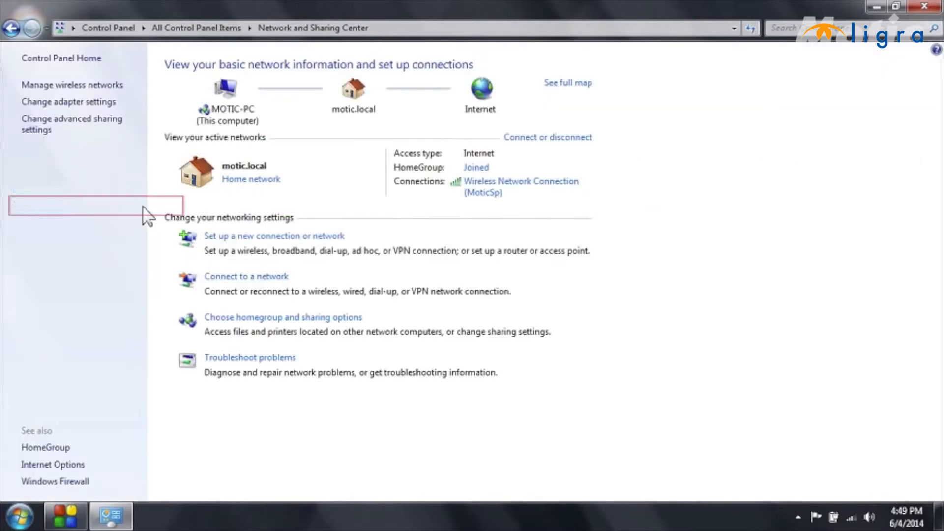
mouse_move(538, 153)
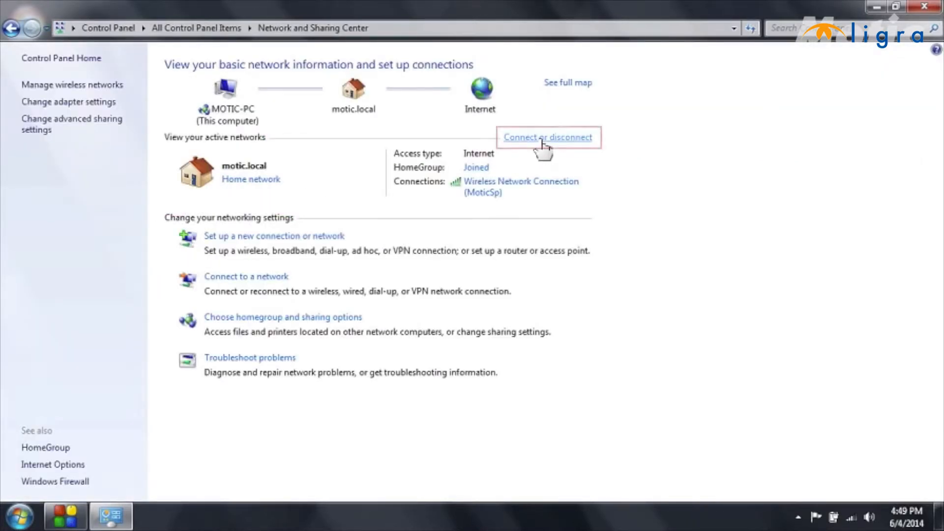
click(546, 138)
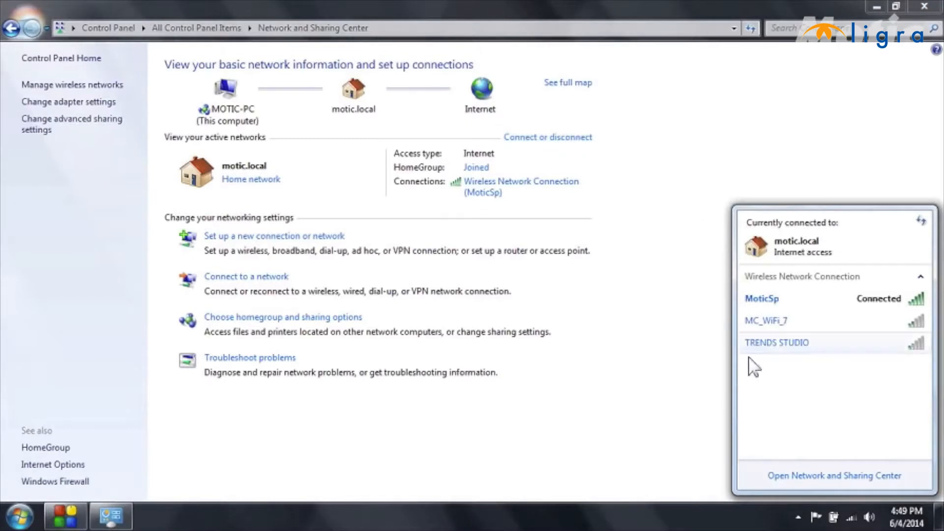
mouse_move(766, 321)
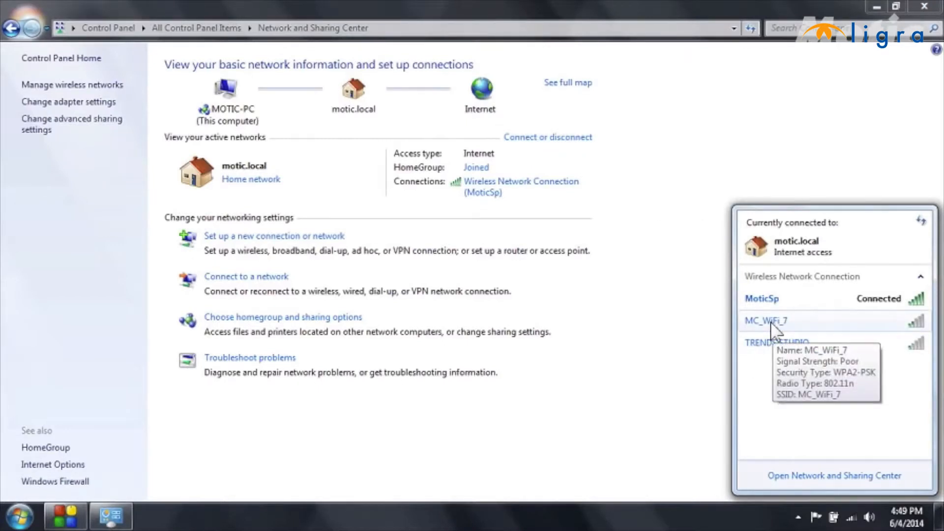
click(765, 321)
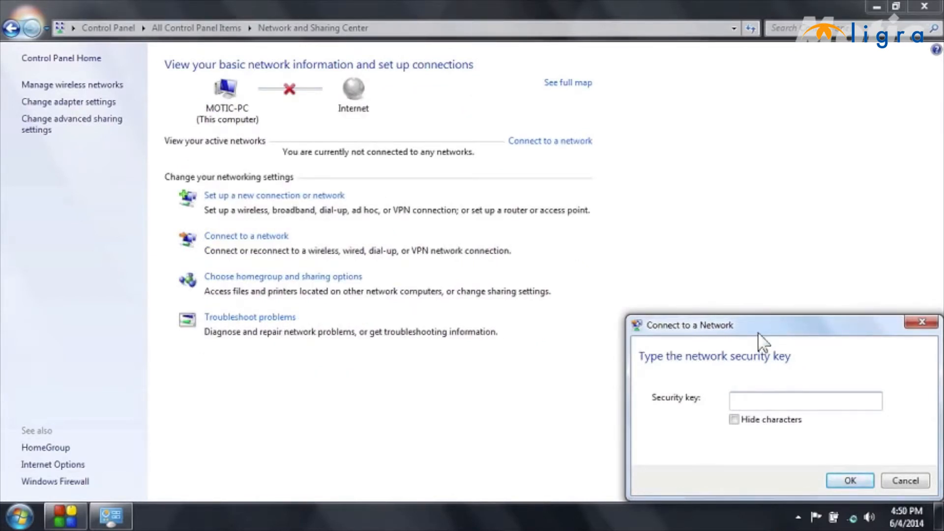
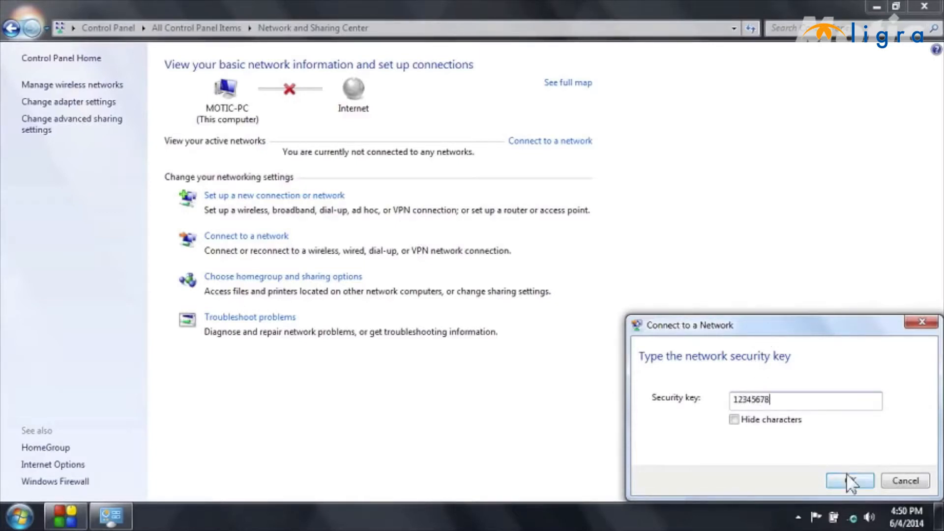
click(848, 481)
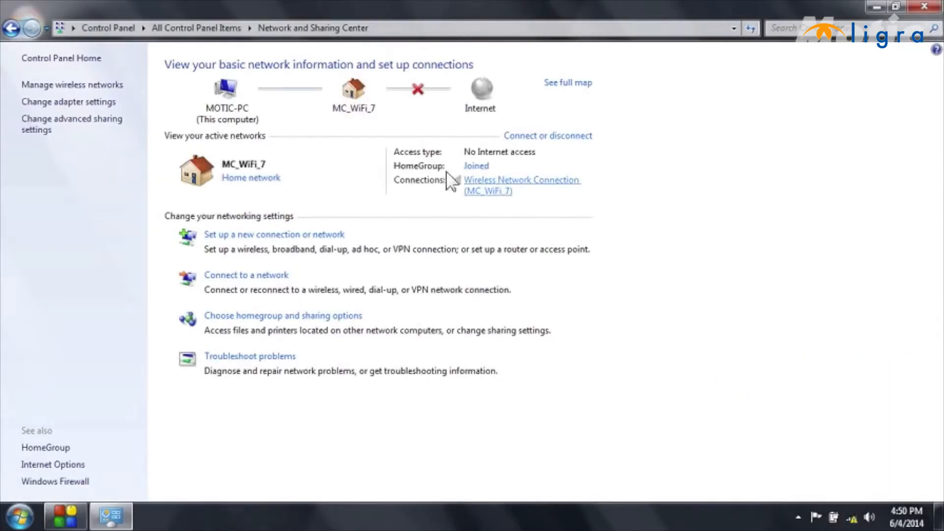
mouse_move(356, 116)
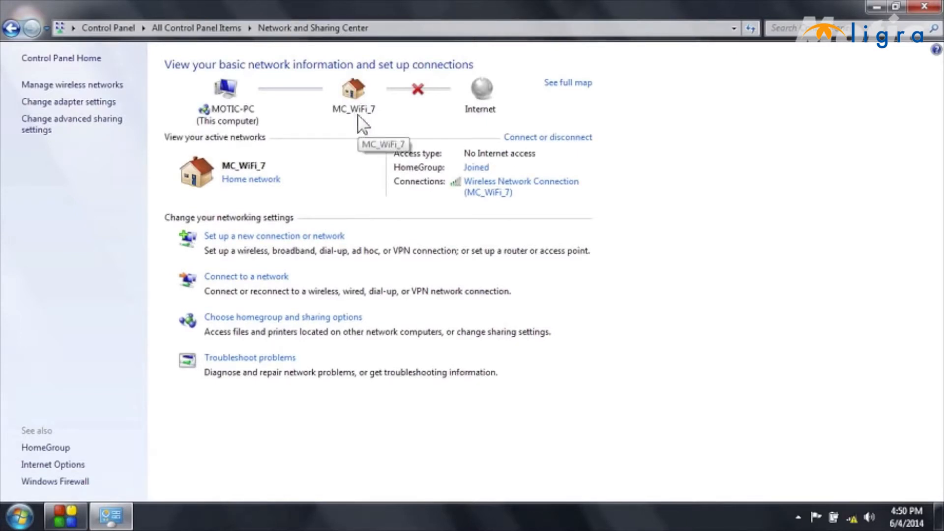
mouse_move(449, 117)
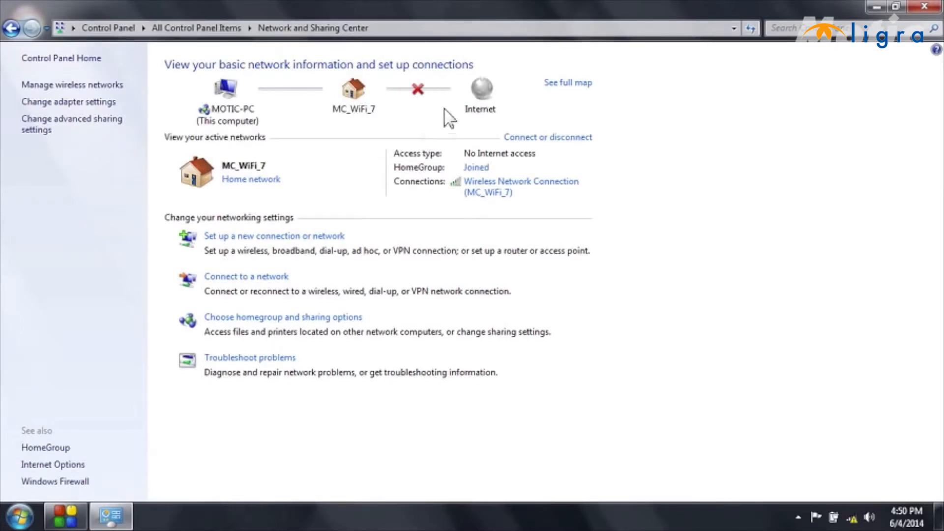
mouse_move(737, 99)
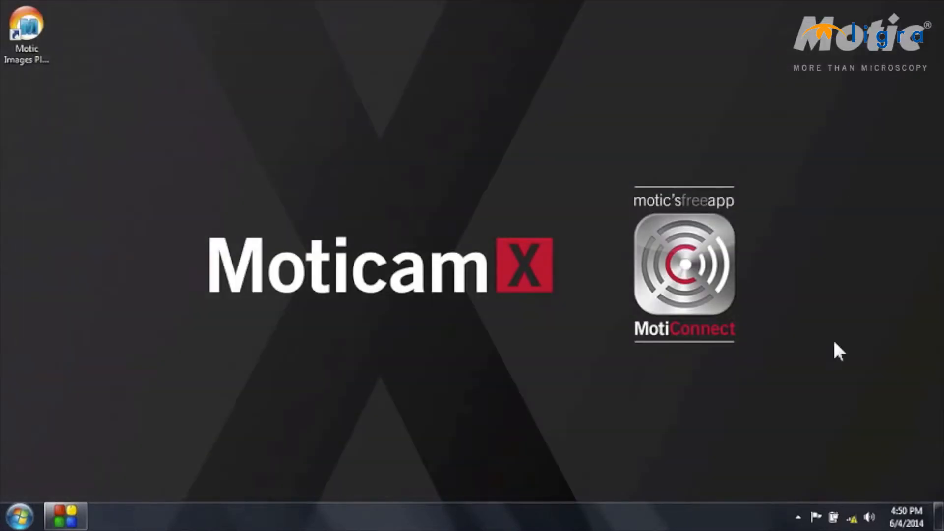
mouse_move(869, 516)
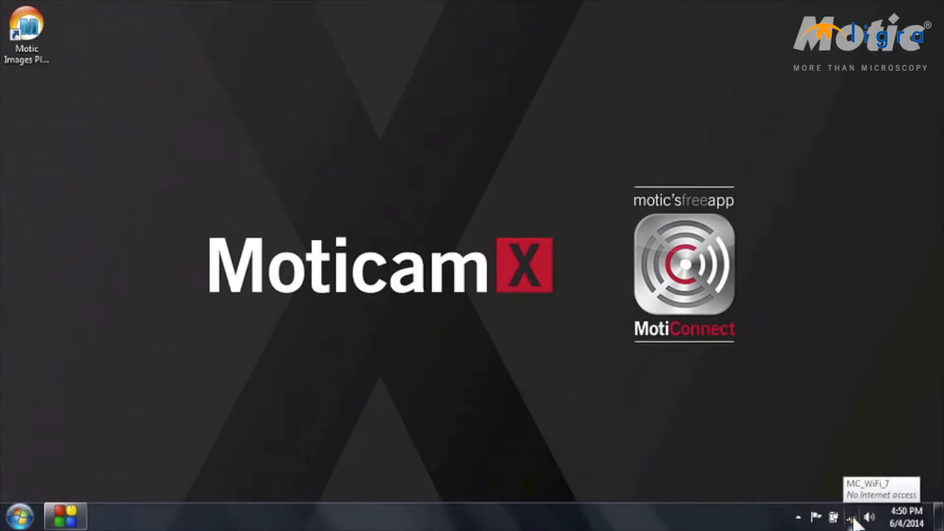
mouse_move(790, 341)
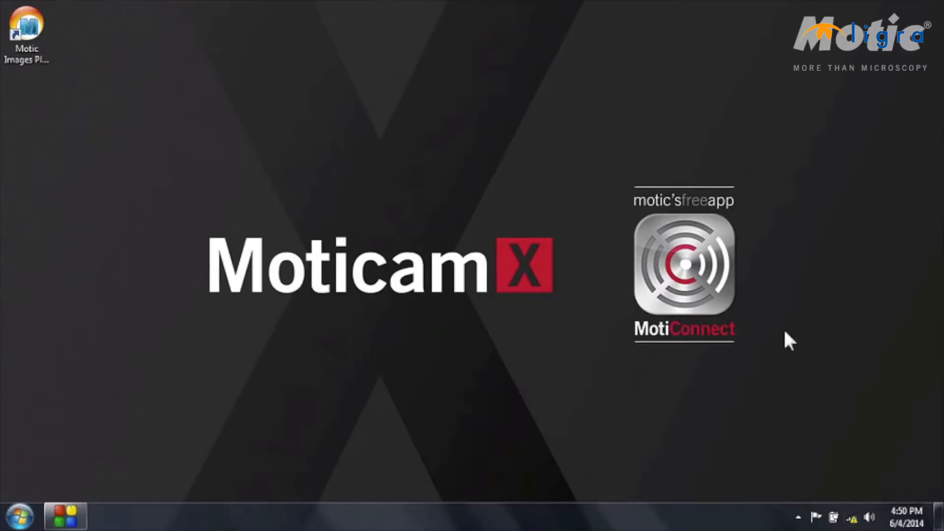
mouse_move(485, 252)
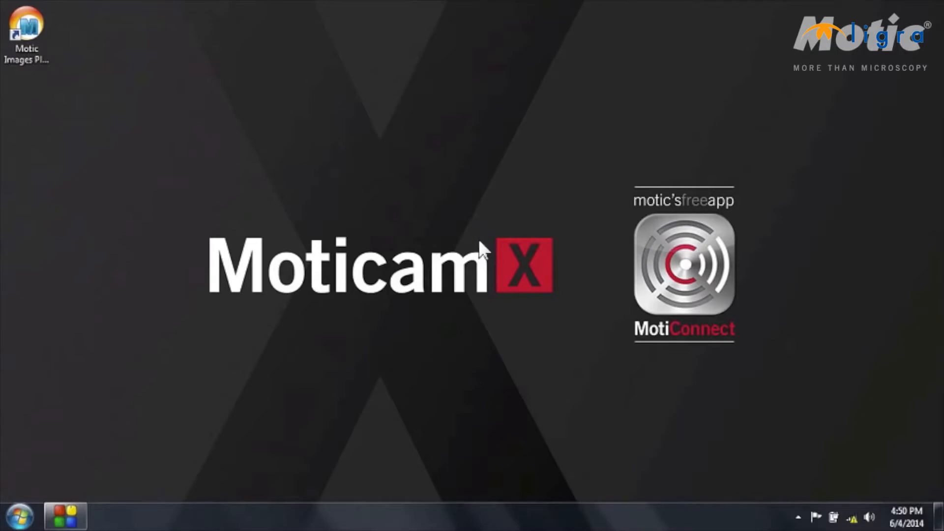
mouse_move(66, 39)
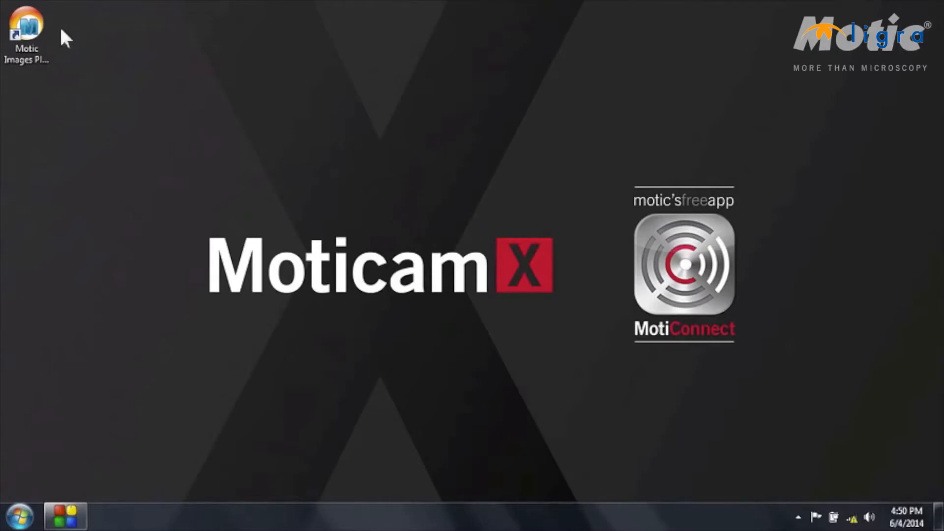
Launch Motic Images Plus 2.0 from the desktop and start Capture to reach the Live Imaging Module.
click(26, 33)
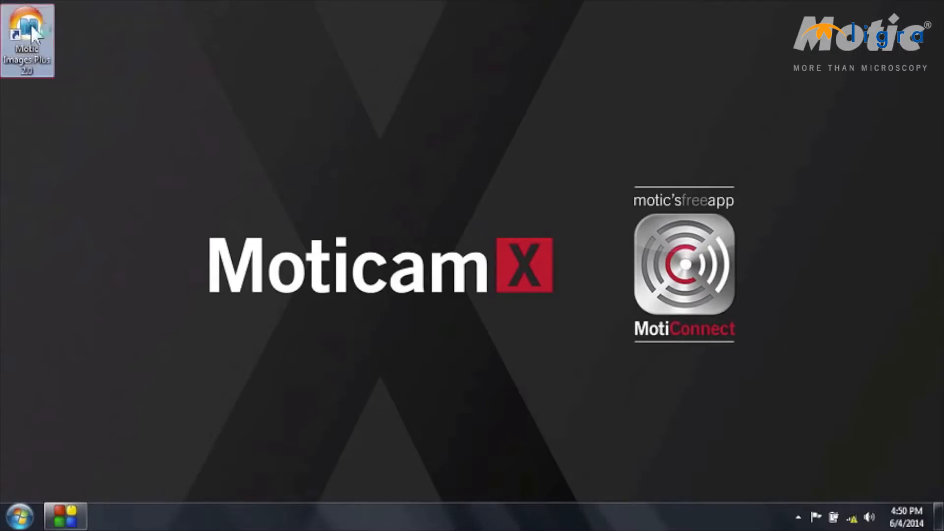
double_click(28, 39)
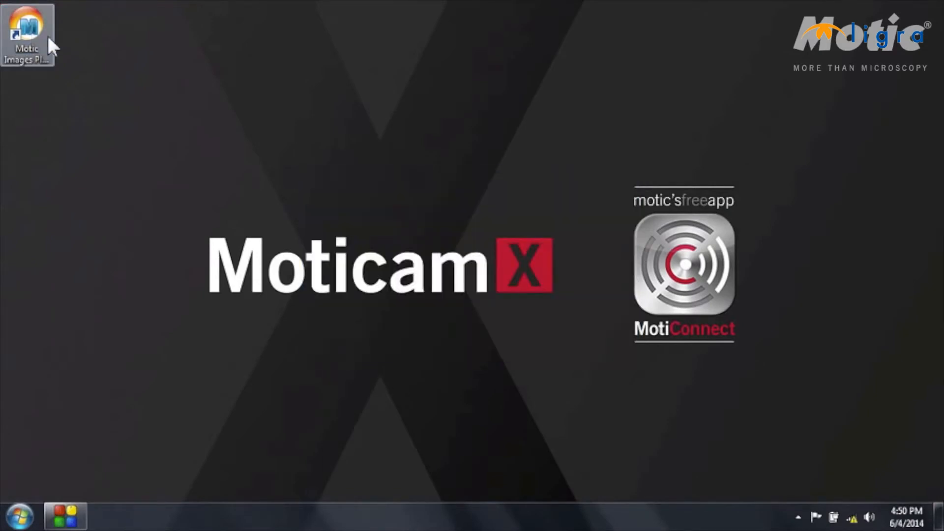
double_click(27, 33)
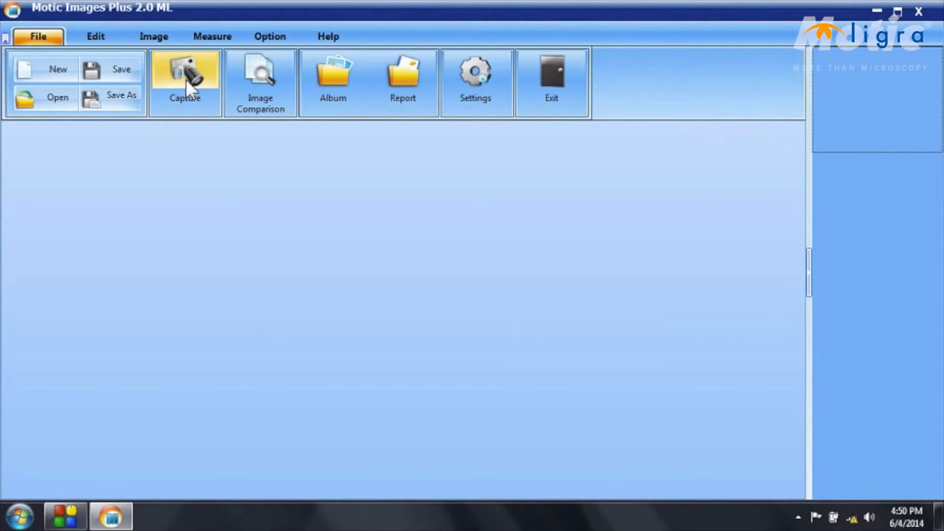
click(185, 79)
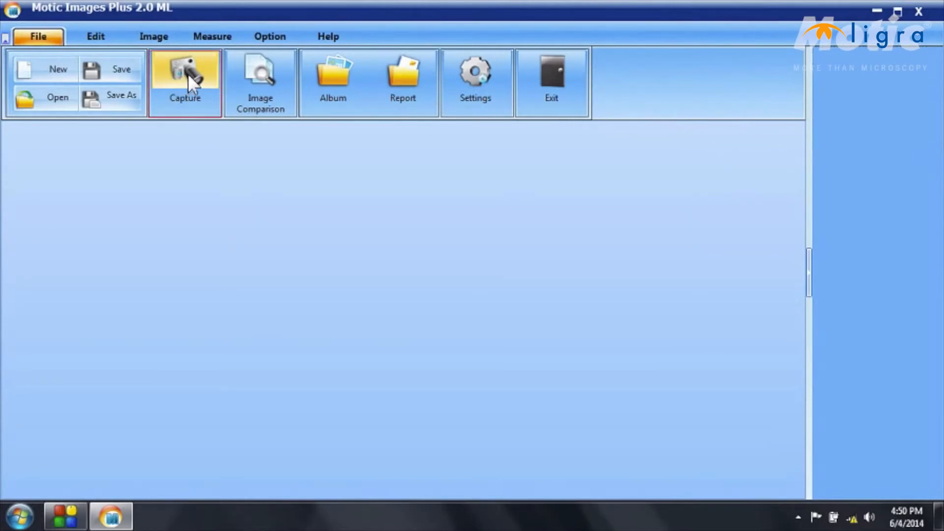
click(184, 82)
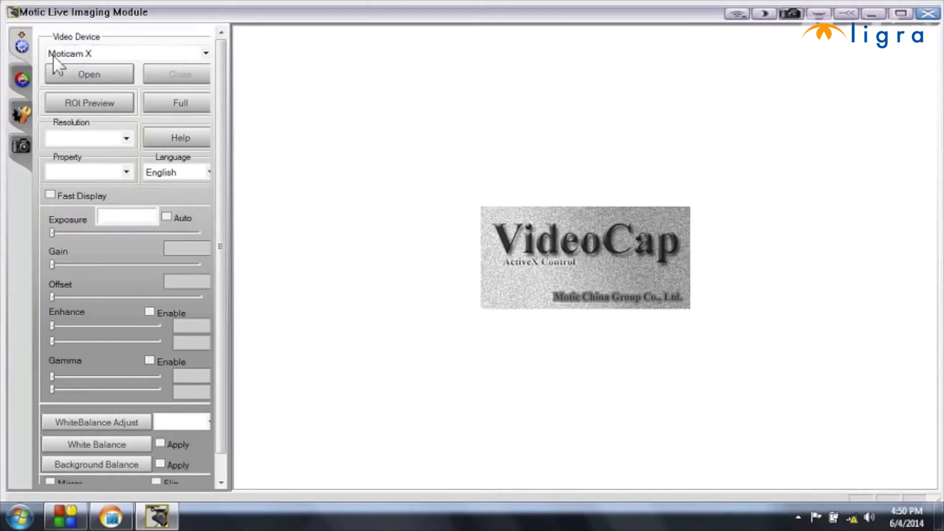
mouse_move(93, 82)
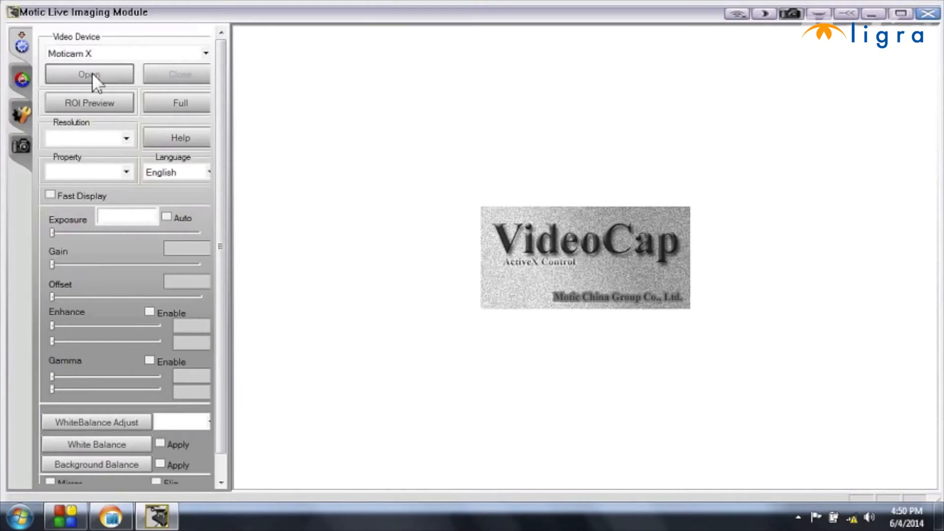
Start the Moticam X live preview of the stained tissue sample.
click(87, 73)
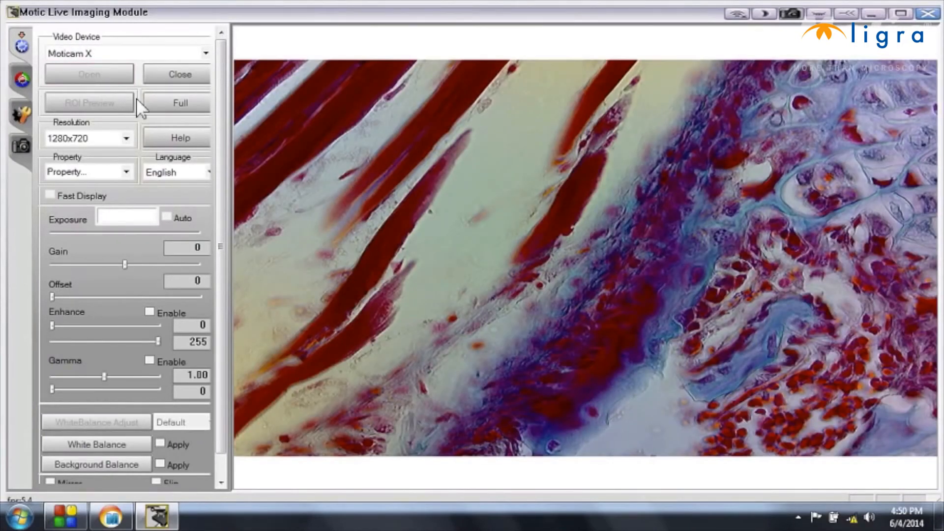
mouse_move(776, 187)
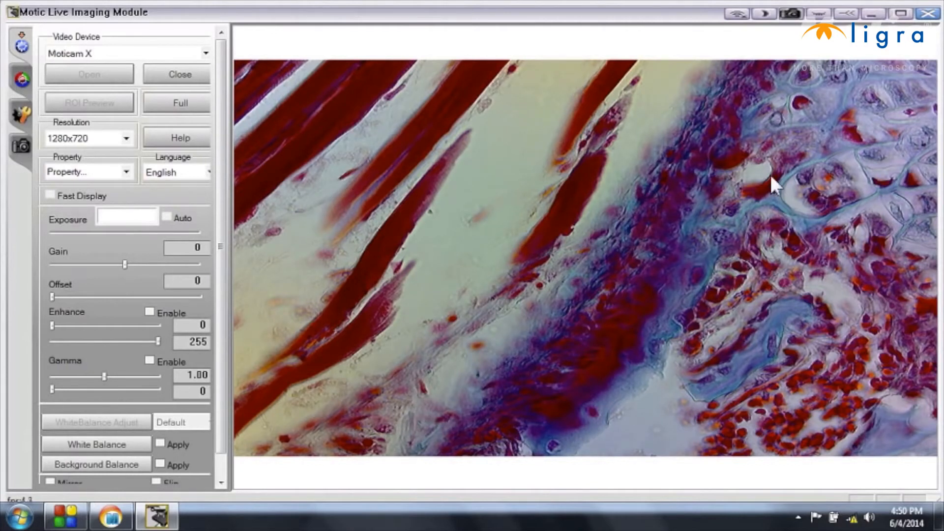
mouse_move(632, 265)
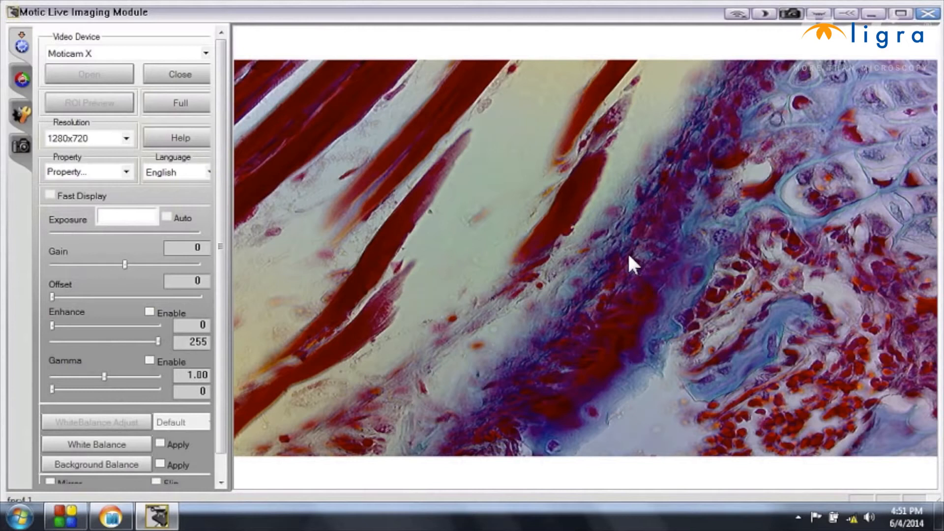
mouse_move(184, 205)
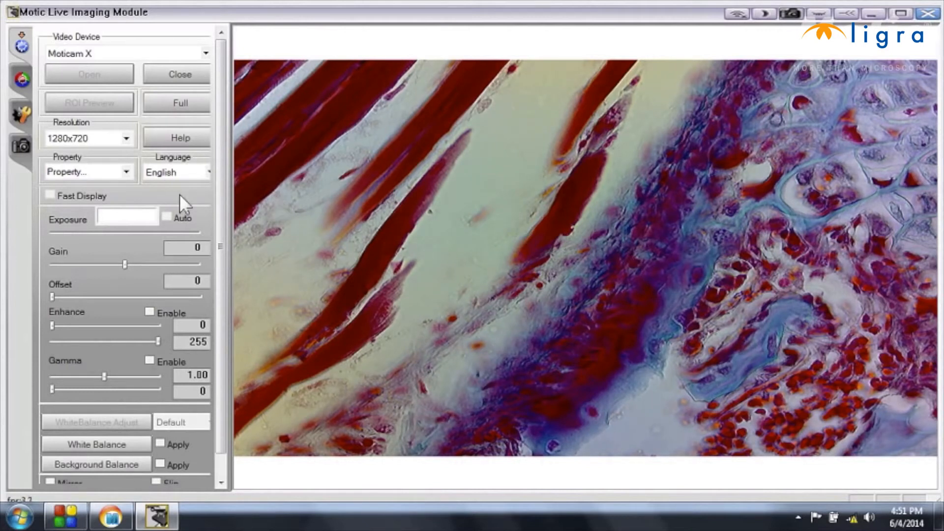
mouse_move(53, 238)
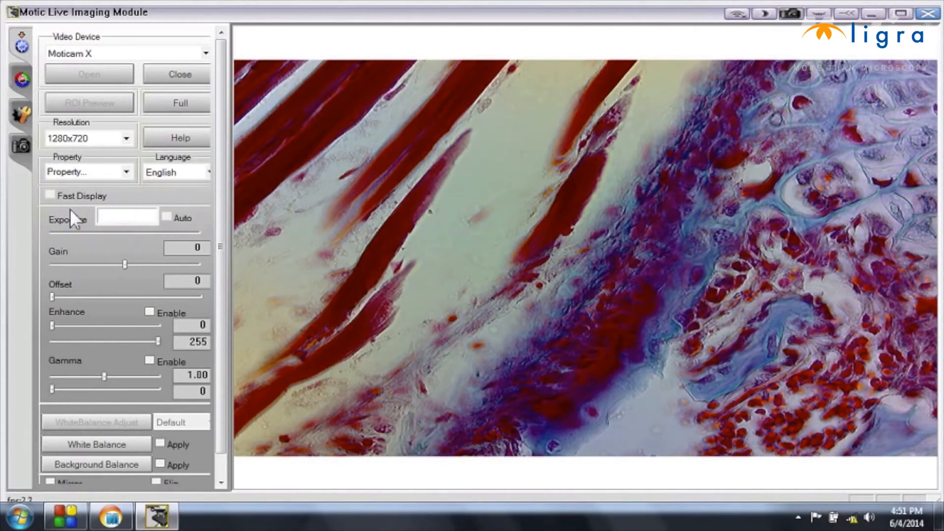
mouse_move(126, 178)
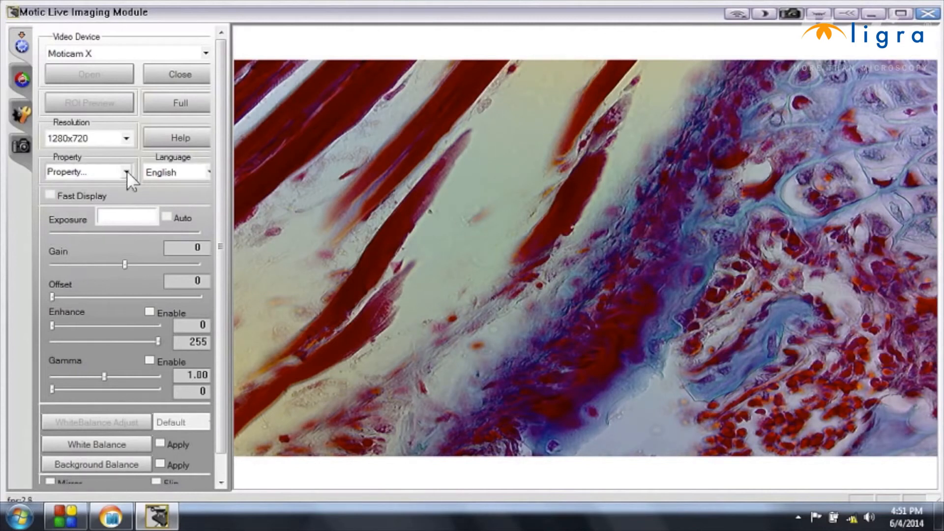
click(127, 171)
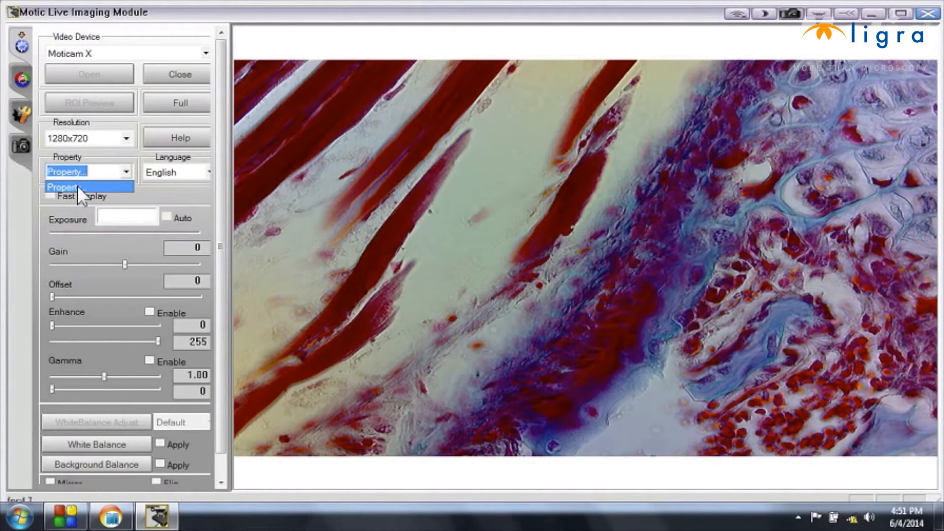
click(62, 186)
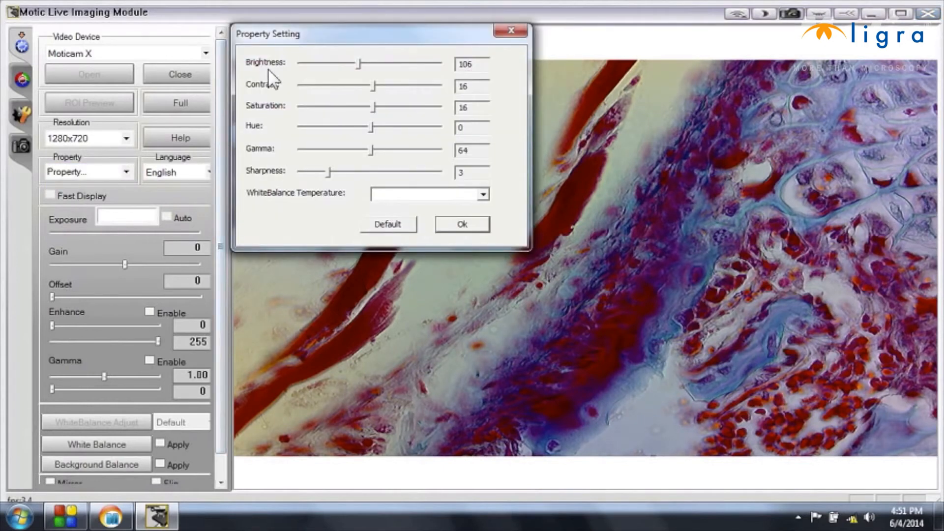
mouse_move(306, 140)
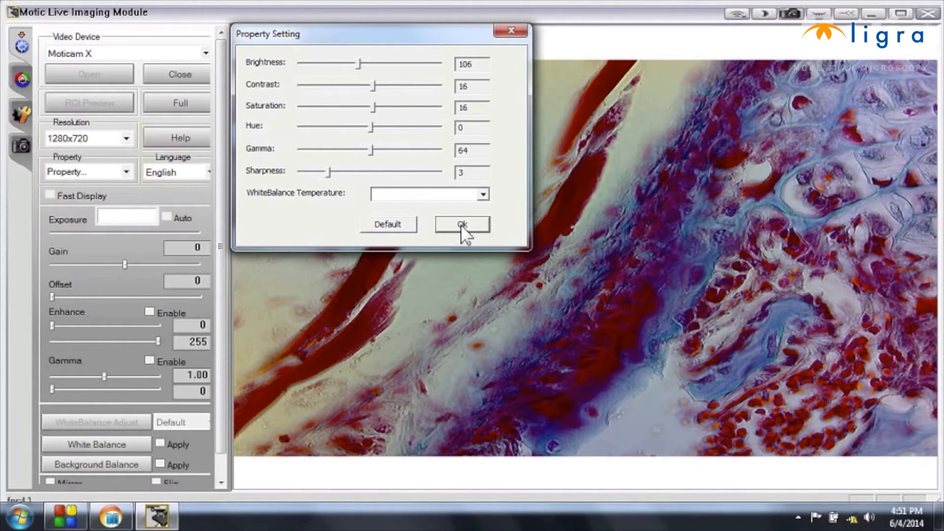
click(461, 224)
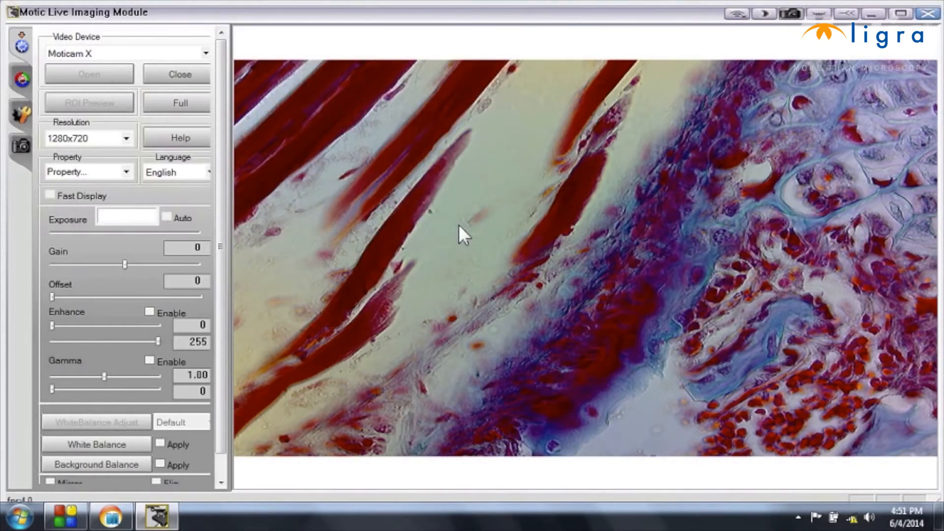
mouse_move(418, 139)
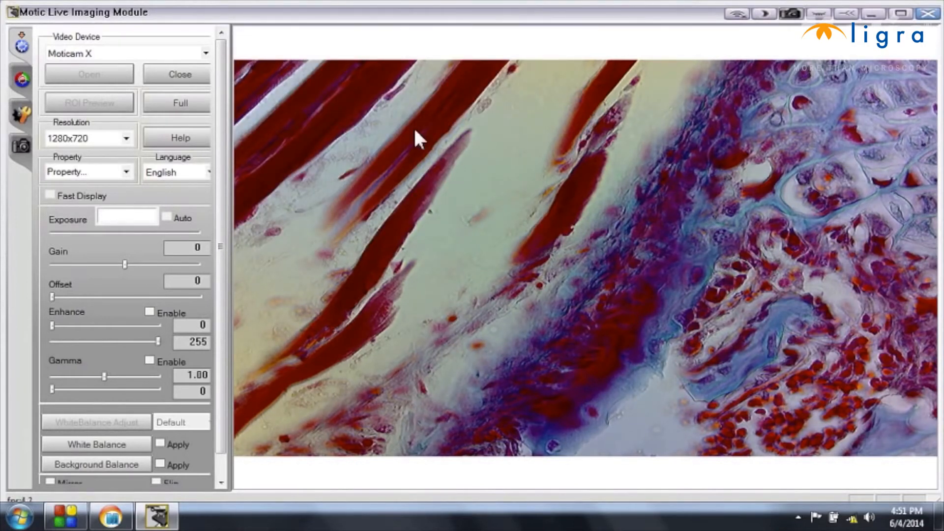